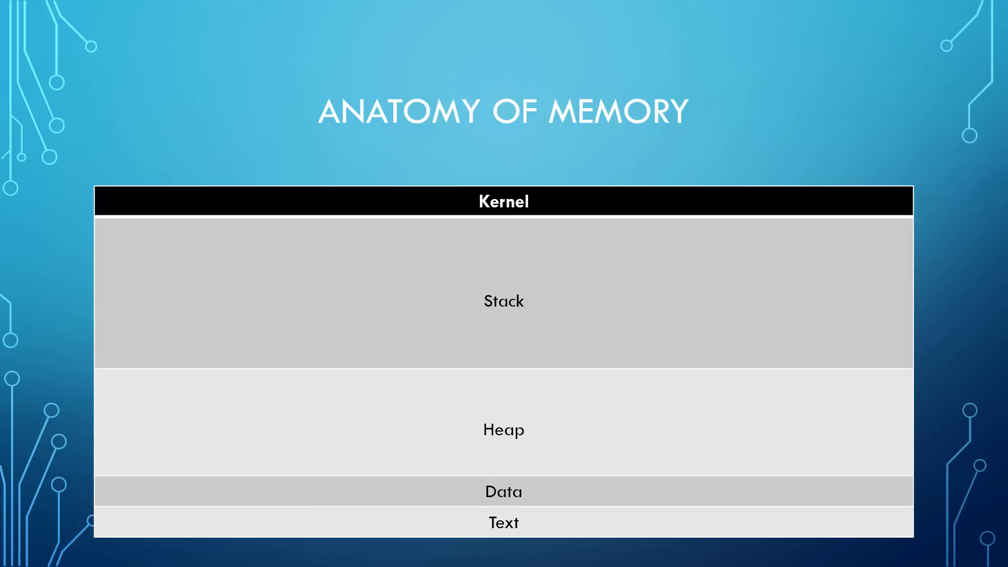
Visit The Grey Corner's Introducing Vulnserver article, then return to the immunity debugger results
{"action": "type", "text": "11111"}
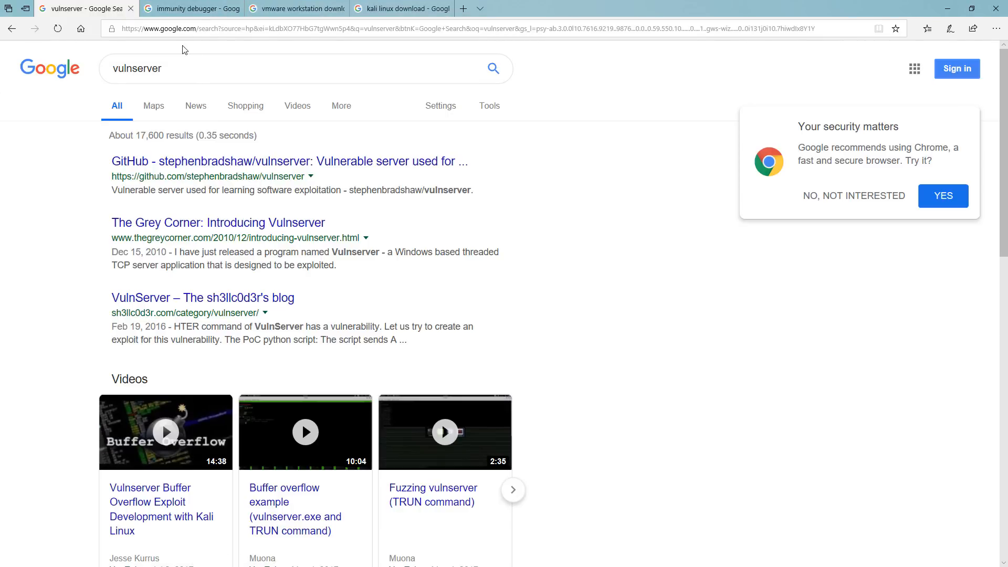
{"action": "mouse_move", "coordinate": [191, 8]}
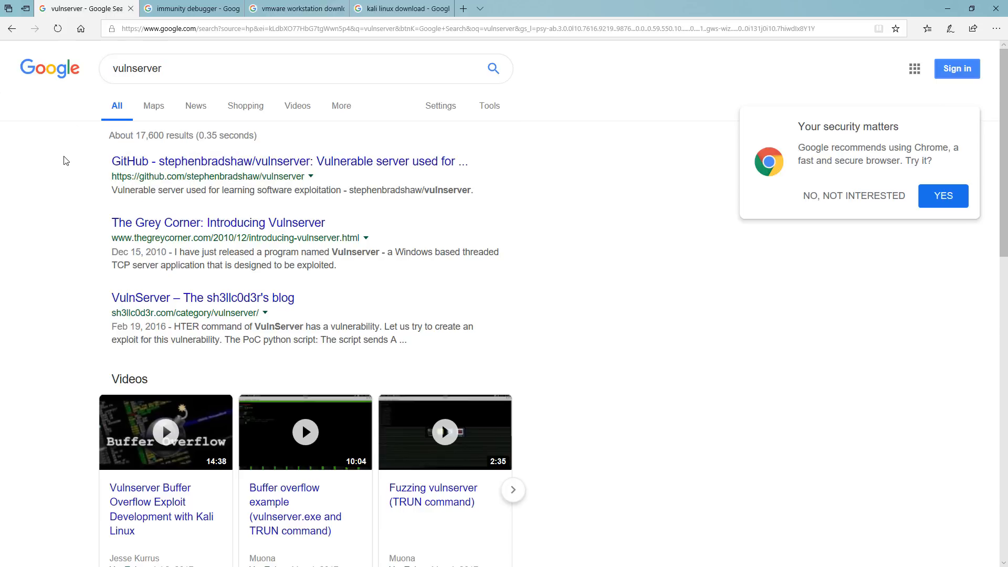
{"action": "left_click", "coordinate": [219, 223]}
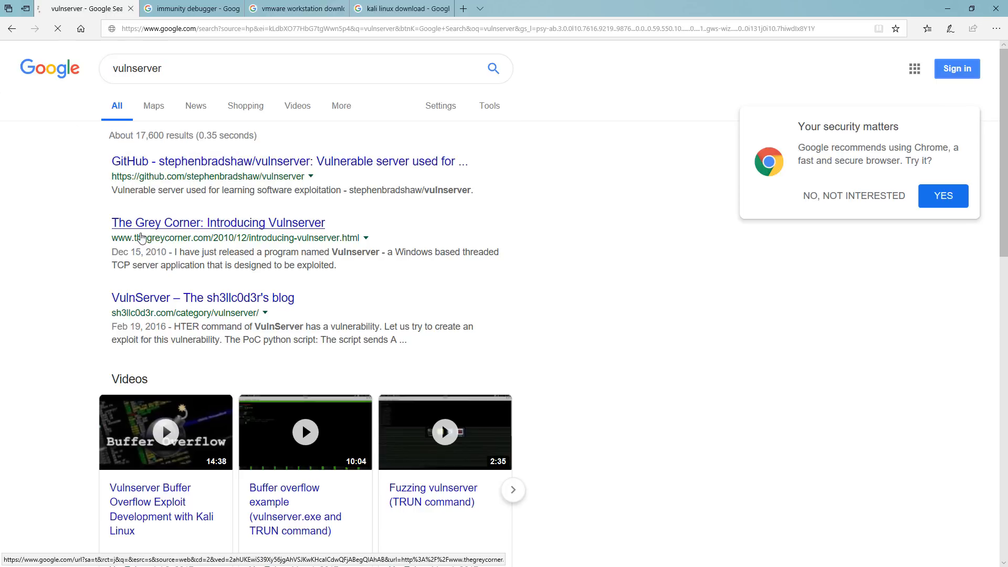
{"action": "left_click", "coordinate": [218, 223]}
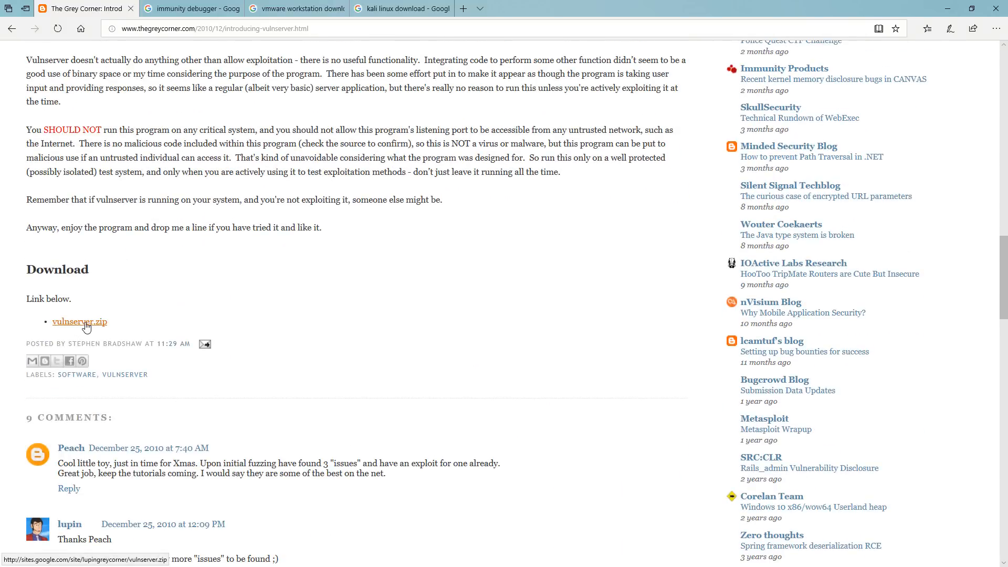
{"action": "mouse_move", "coordinate": [90, 328]}
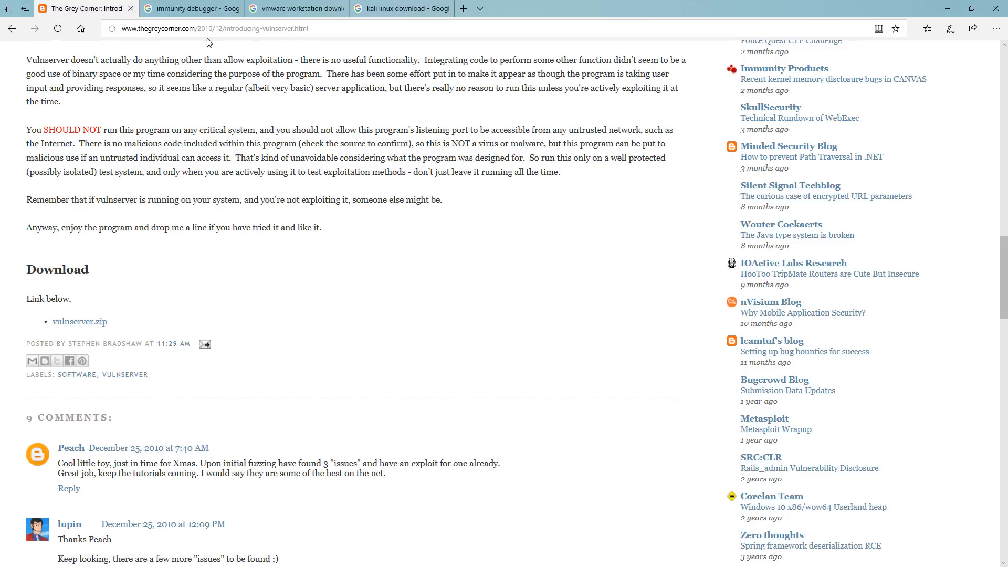
{"action": "left_click", "coordinate": [190, 8]}
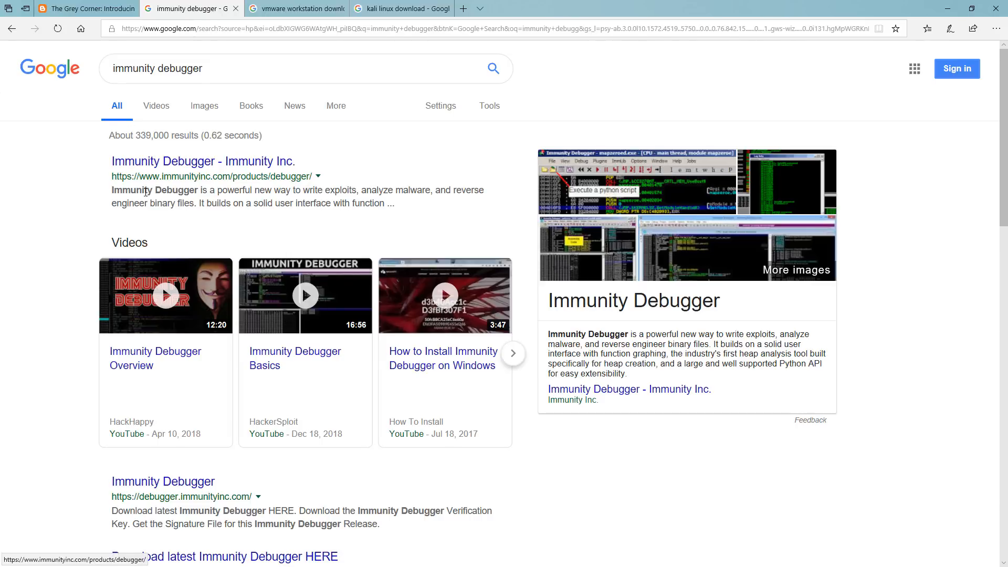
Reach the Immunity Debugger download registration form and start entering an address
{"action": "scroll", "scroll_direction": "down", "scroll_amount": 3}
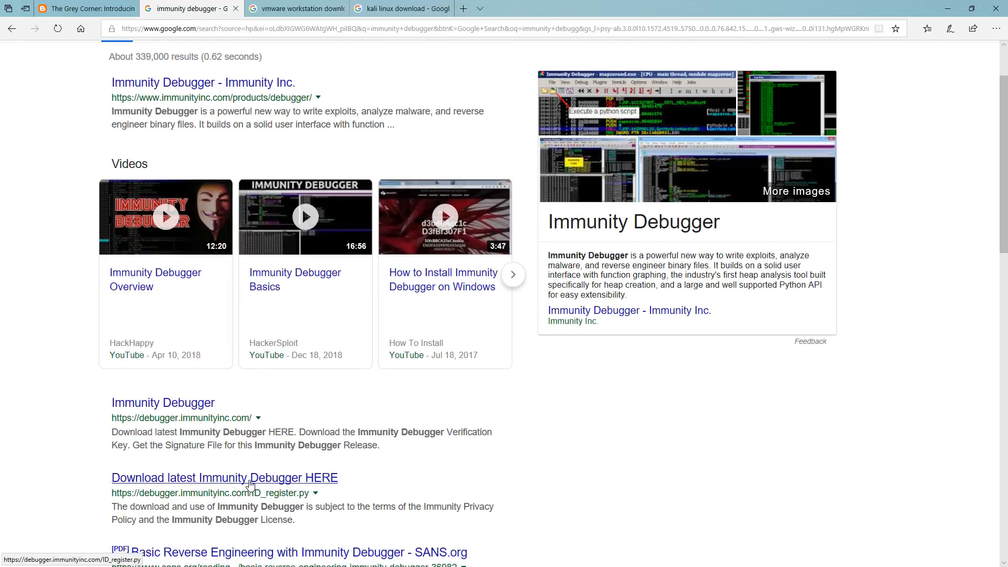
{"action": "left_click", "coordinate": [224, 478]}
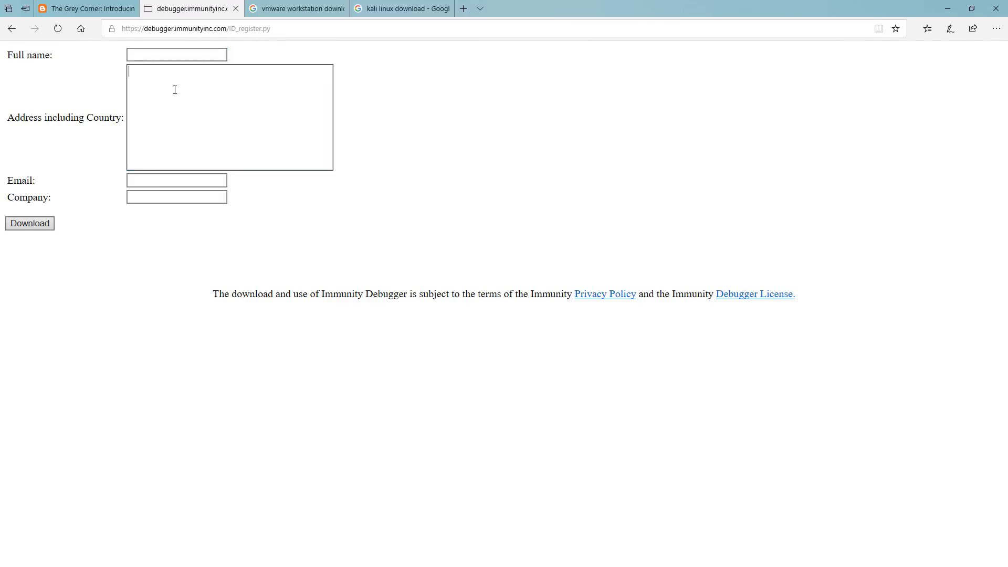
{"action": "left_click", "coordinate": [177, 197]}
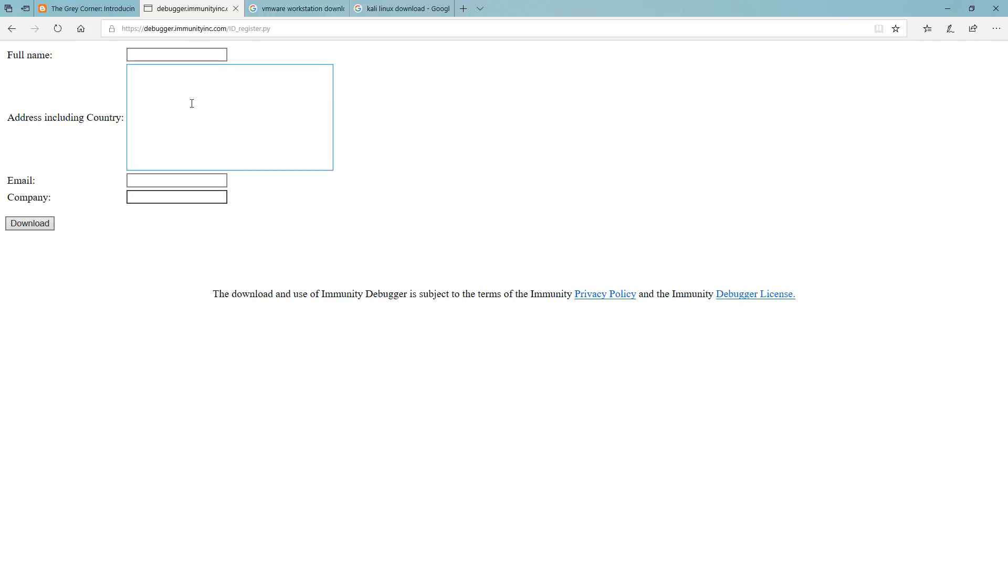
Glance at the vulnserver article and Immunity form, then show the vmware workstation download results
{"action": "left_click", "coordinate": [84, 9]}
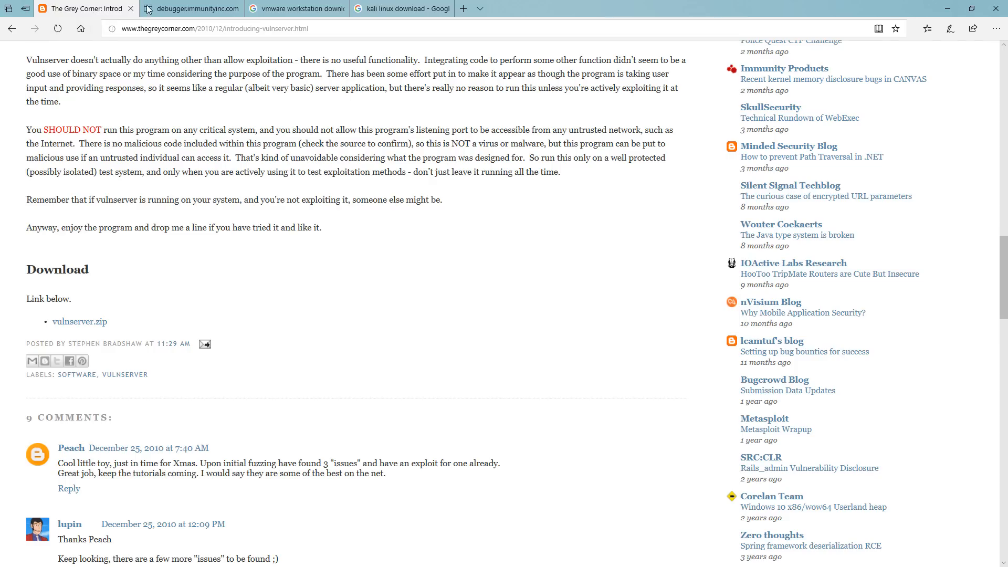
{"action": "left_click", "coordinate": [190, 8]}
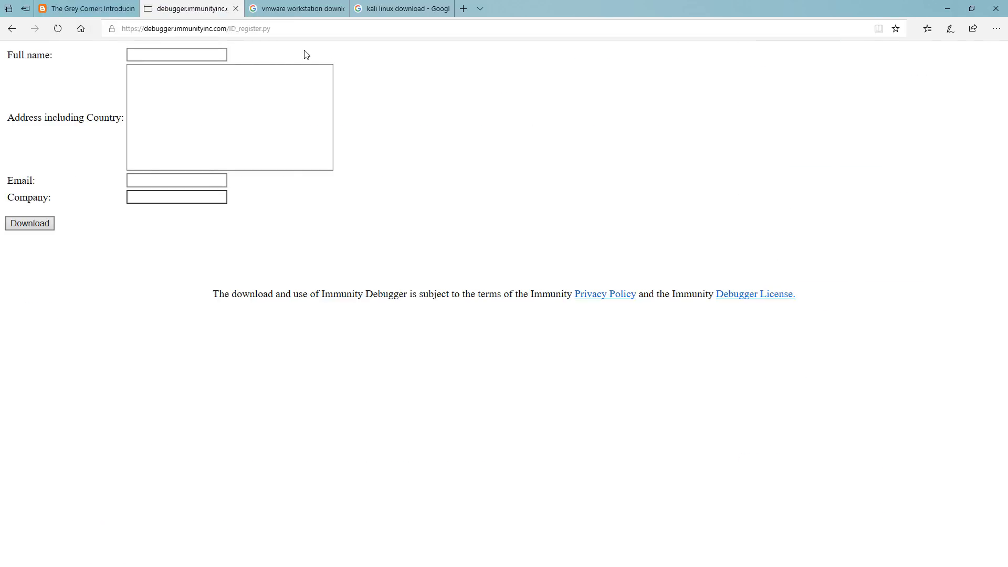
{"action": "mouse_move", "coordinate": [301, 71]}
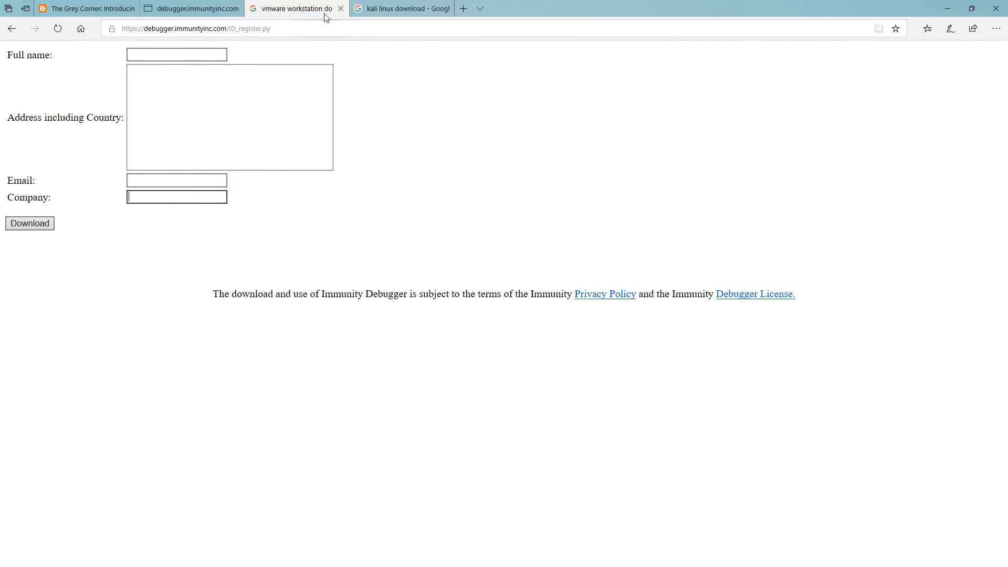
{"action": "left_click", "coordinate": [293, 8]}
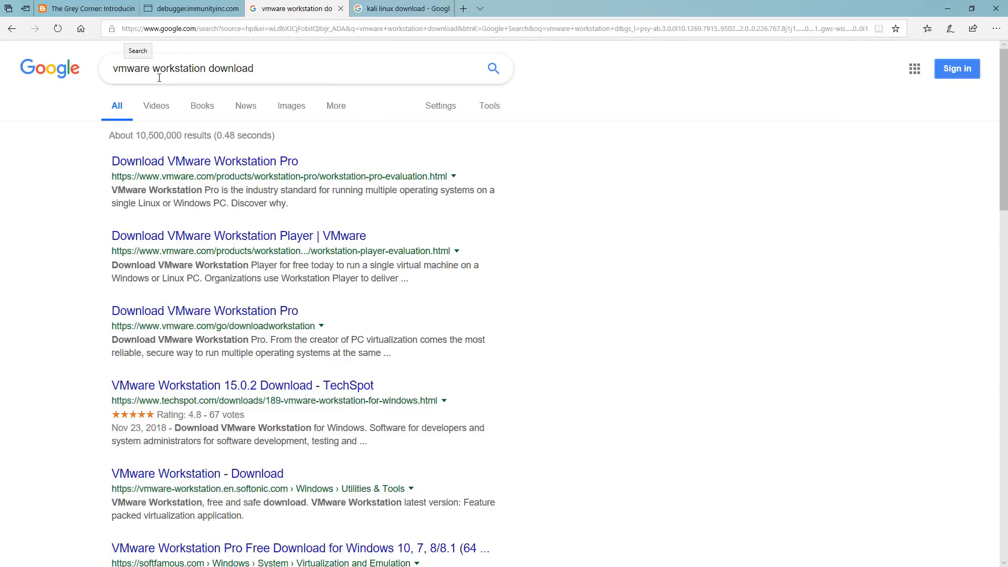
{"action": "mouse_move", "coordinate": [237, 236]}
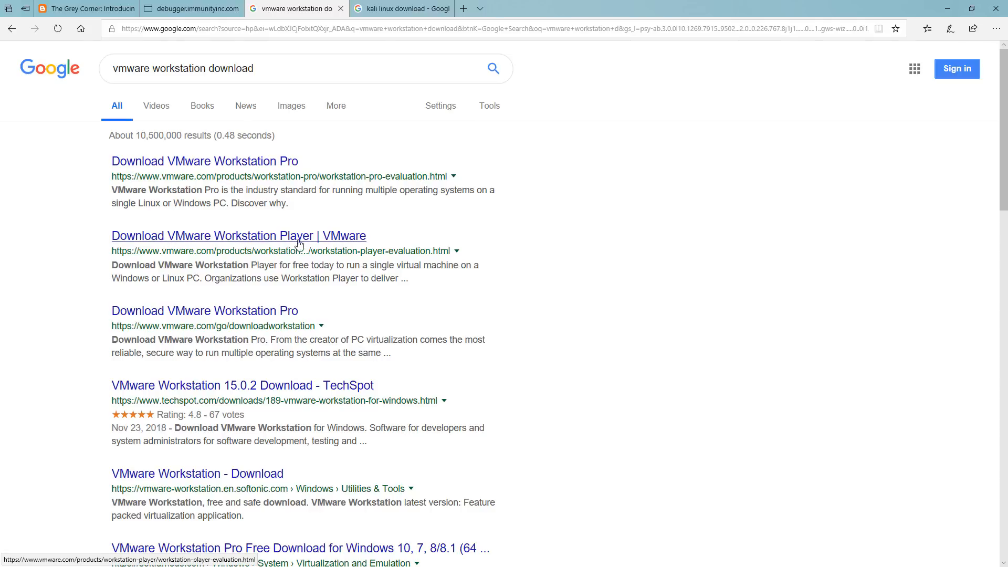
{"action": "mouse_move", "coordinate": [326, 245]}
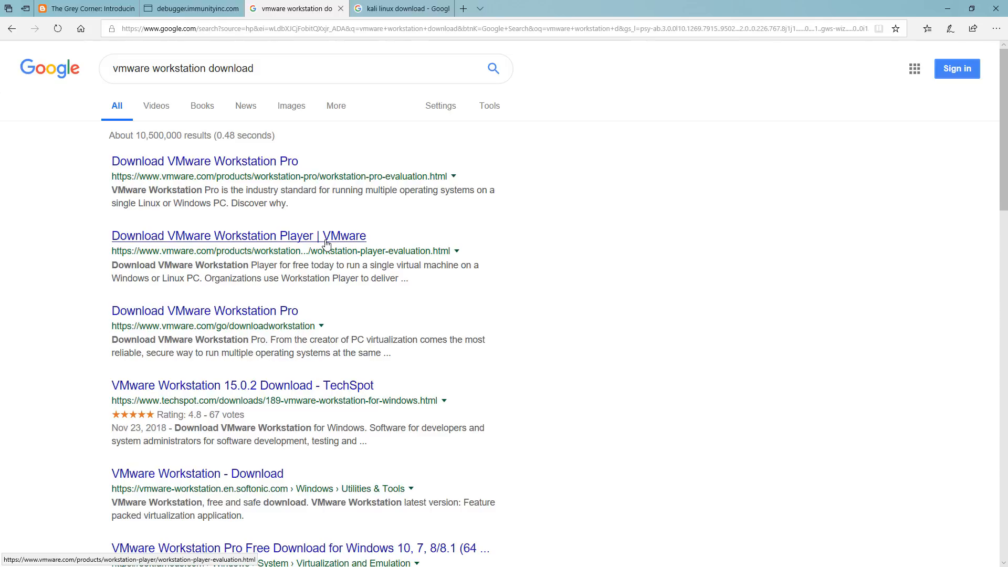
{"action": "mouse_move", "coordinate": [247, 235]}
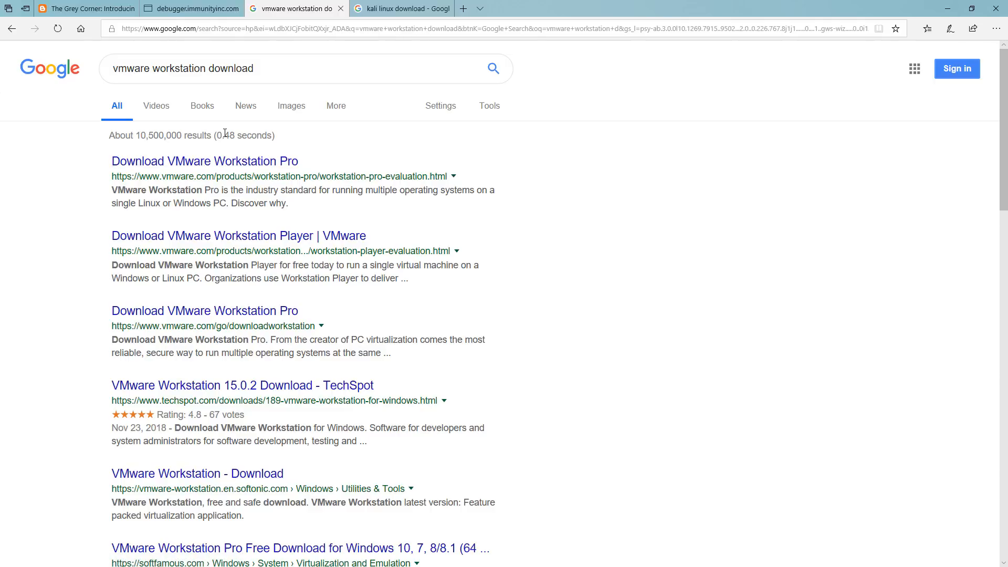
{"action": "mouse_move", "coordinate": [250, 152]}
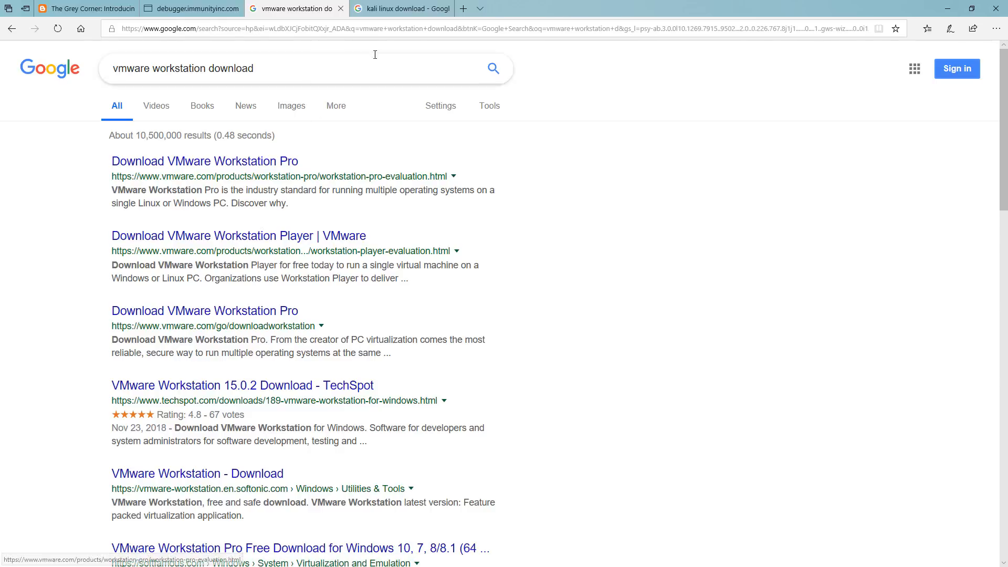
{"action": "left_click", "coordinate": [402, 8]}
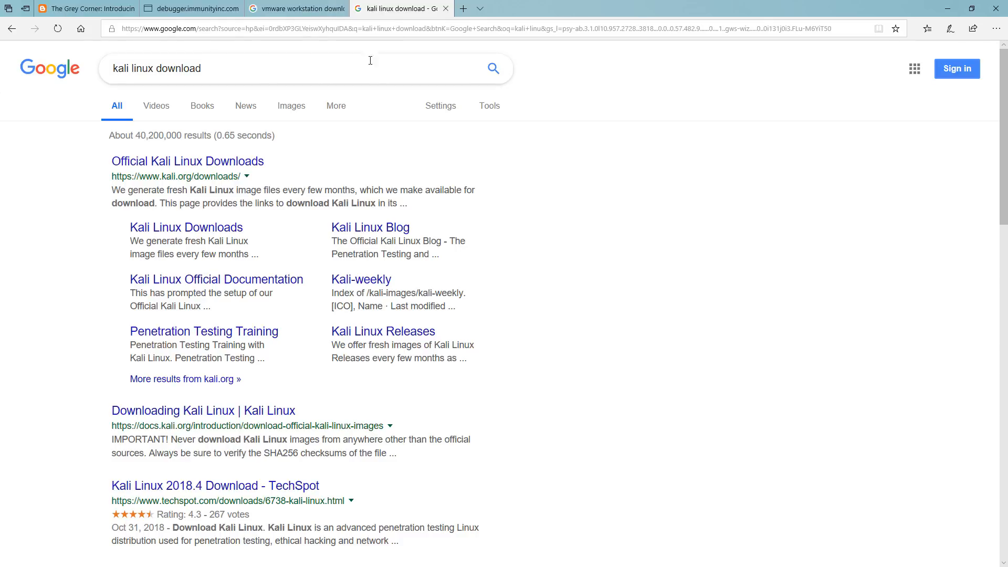
{"action": "mouse_move", "coordinate": [188, 161]}
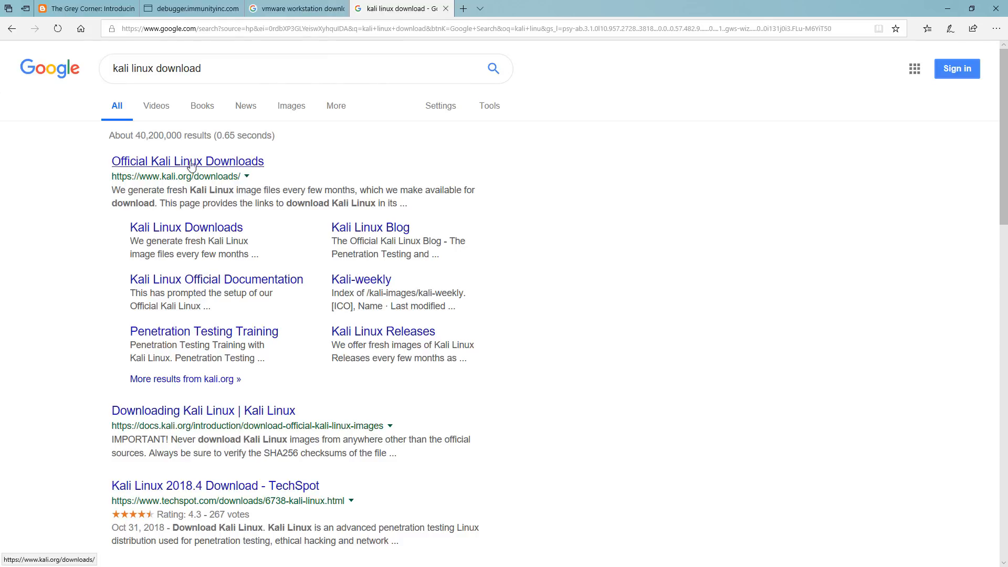
Choose the 'Kali Linux Custom Image Downloads - Offensive Security' result from the Kali download results
{"action": "scroll", "scroll_direction": "down", "scroll_amount": 3}
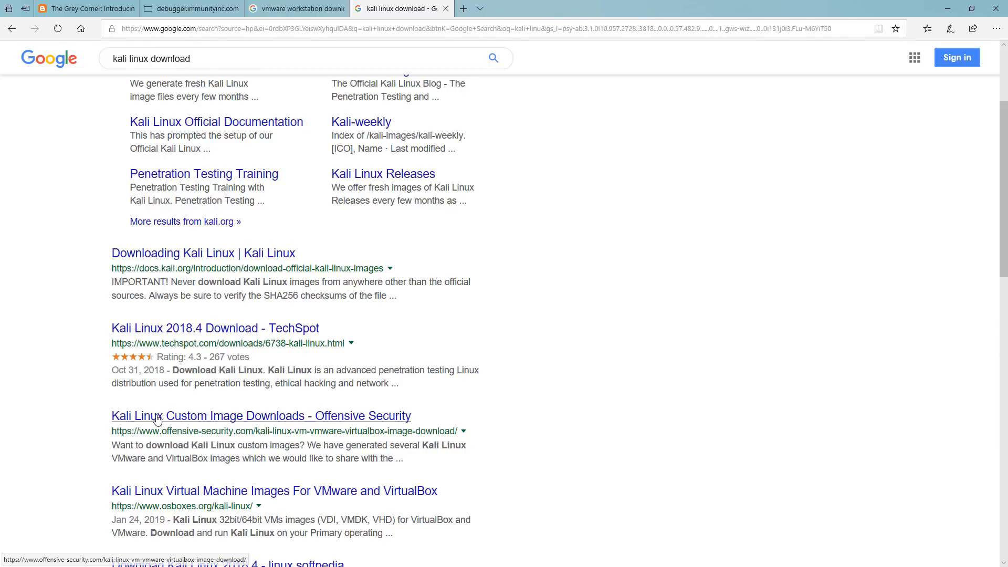
{"action": "left_click", "coordinate": [261, 416]}
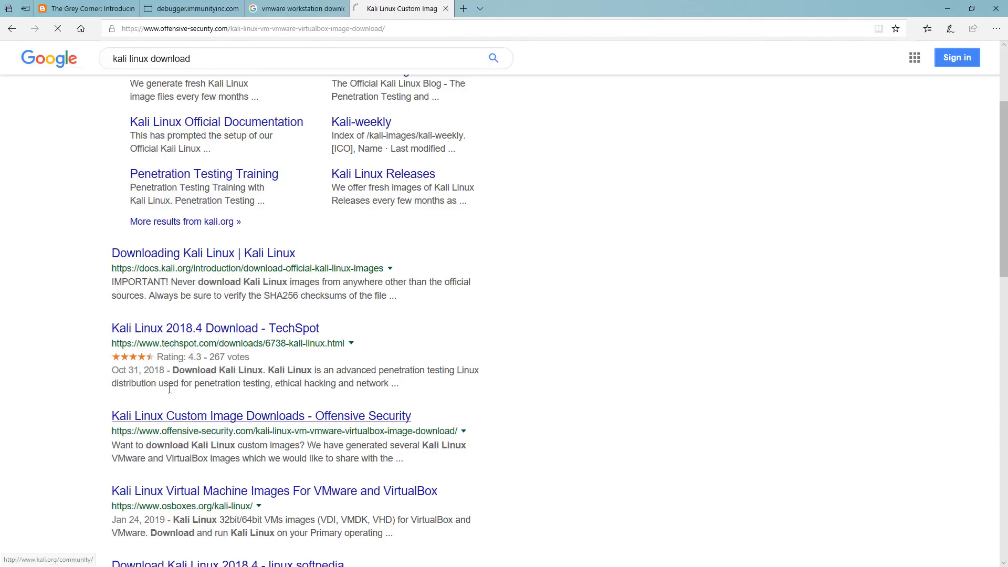
{"action": "left_click", "coordinate": [262, 416]}
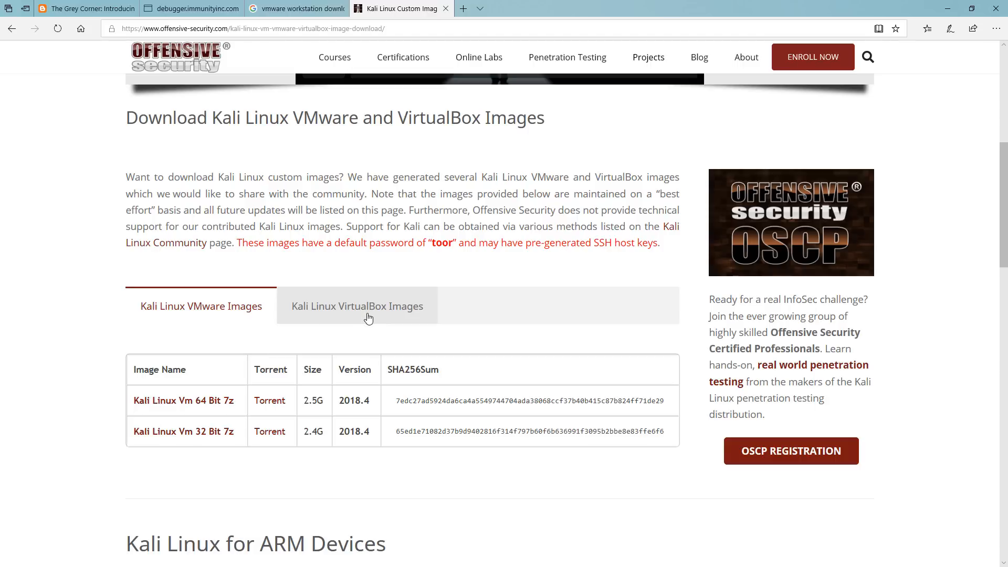
{"action": "mouse_move", "coordinate": [253, 315]}
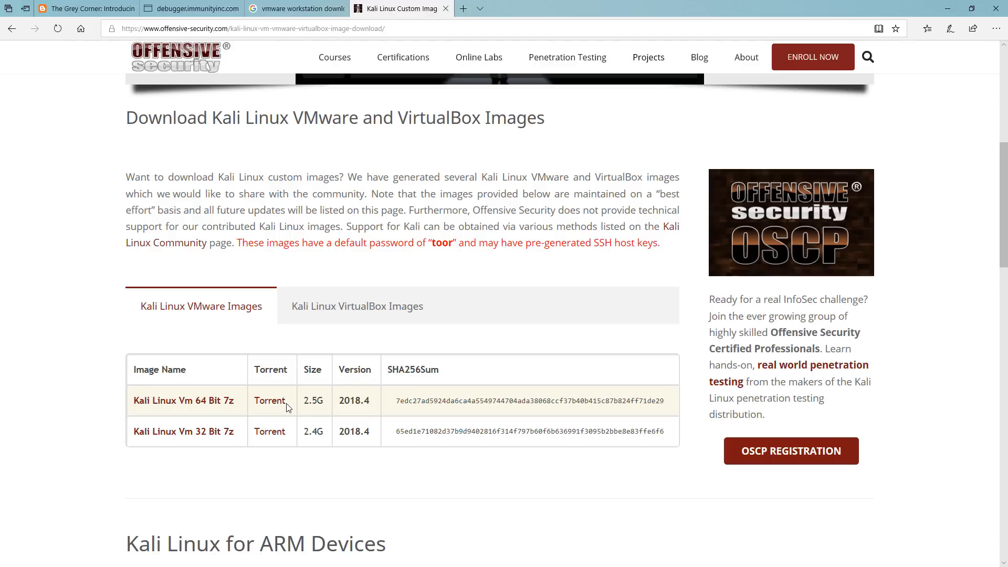
{"action": "mouse_move", "coordinate": [270, 400]}
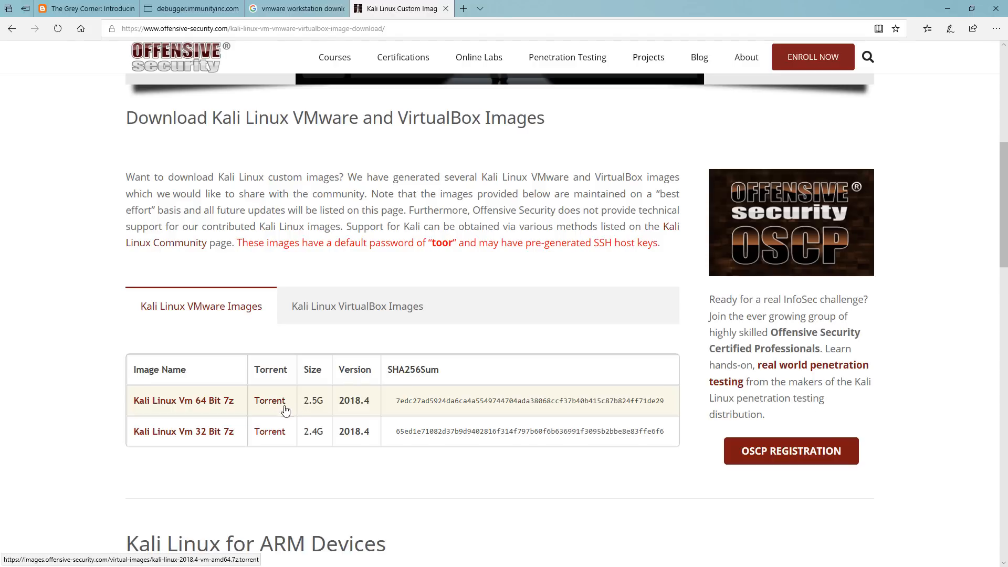
{"action": "mouse_move", "coordinate": [205, 408]}
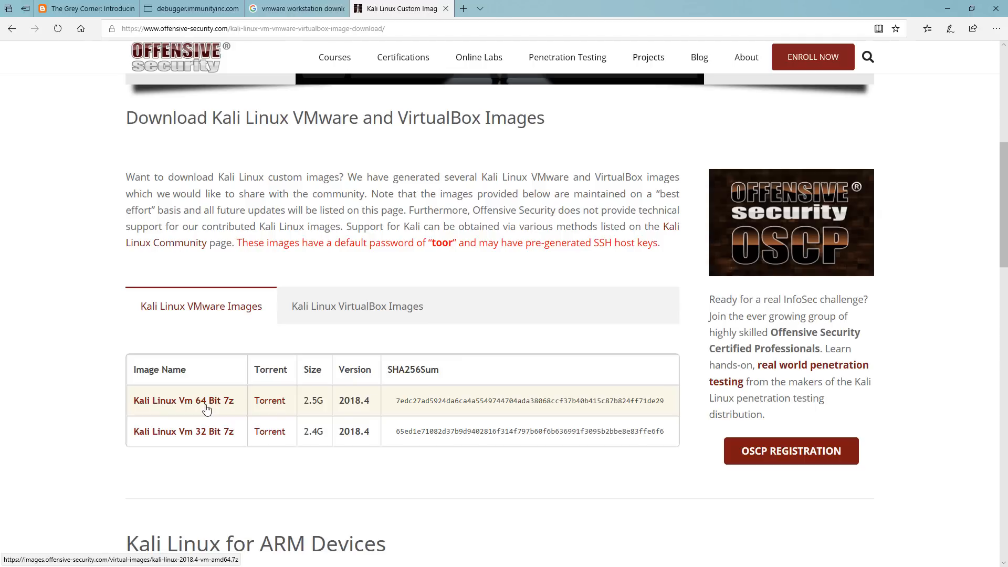
{"action": "mouse_move", "coordinate": [182, 400]}
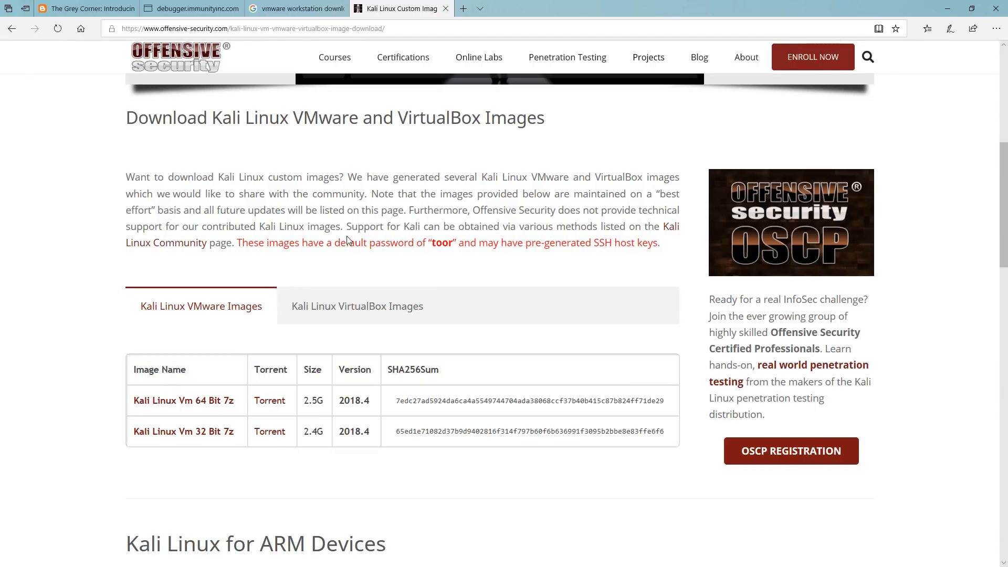
{"action": "double_click", "coordinate": [439, 242]}
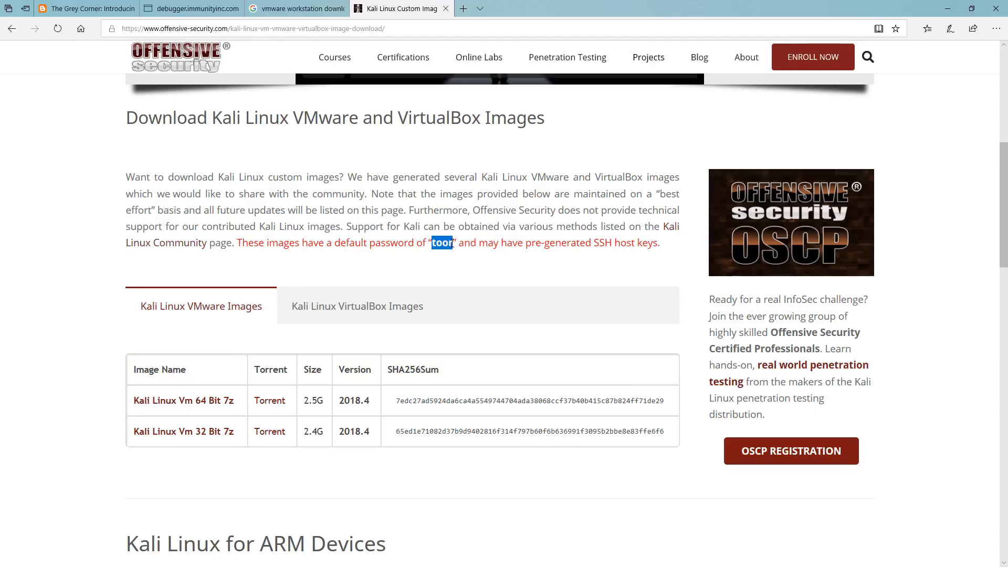